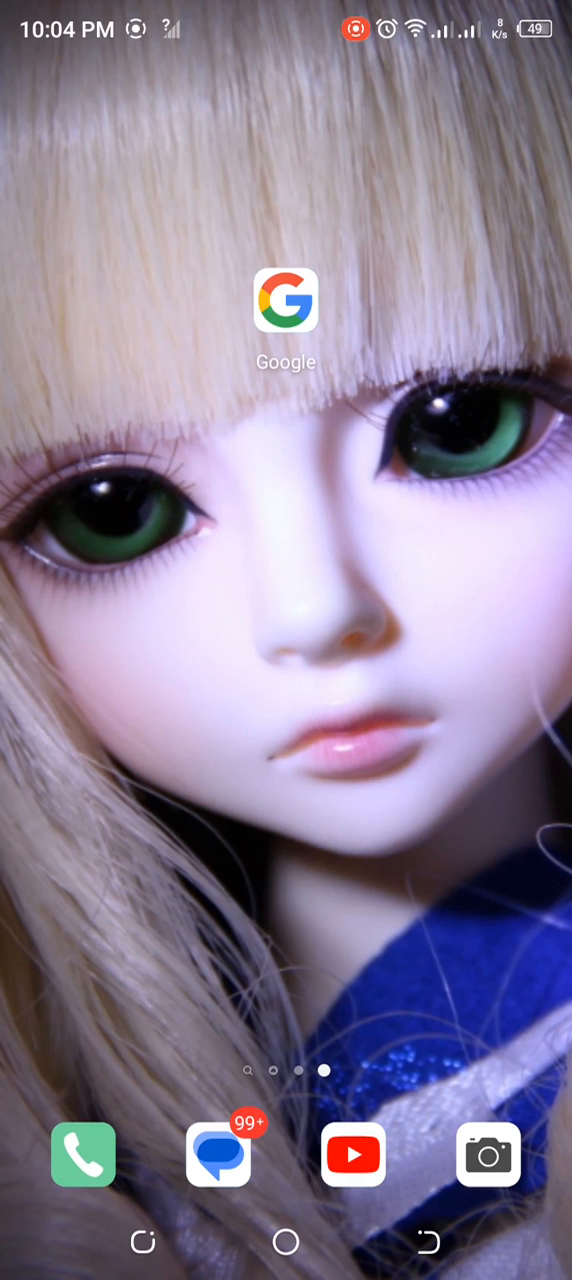
# Search Google for the router address 192.168 to list IP suggestions
pyautogui.click(286, 300)
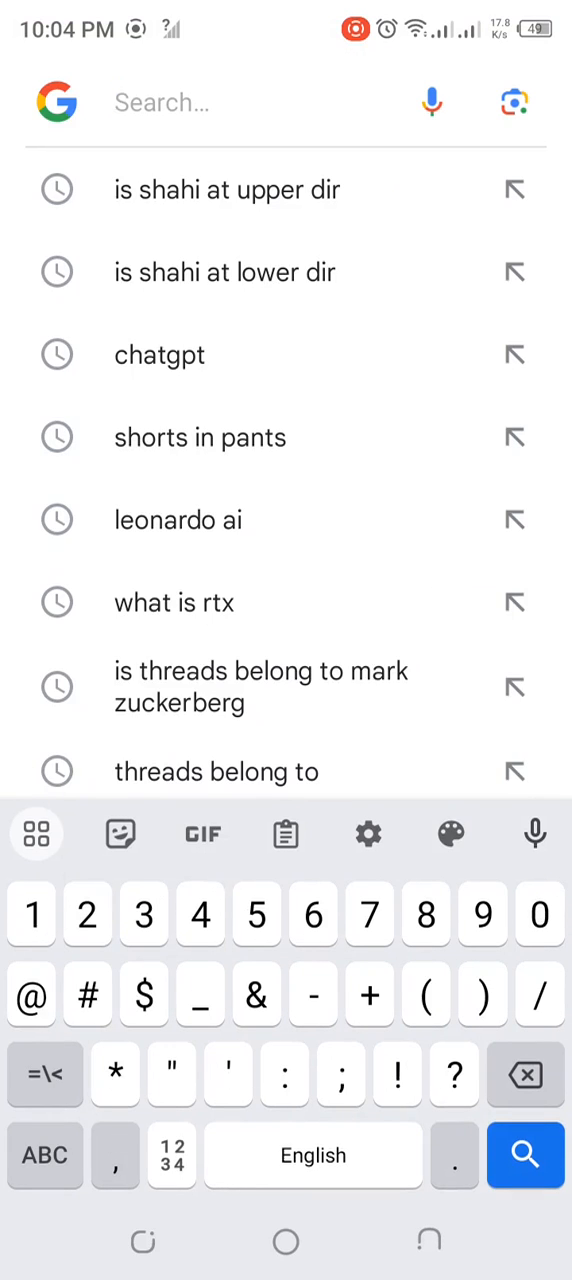
pyautogui.write('192.')
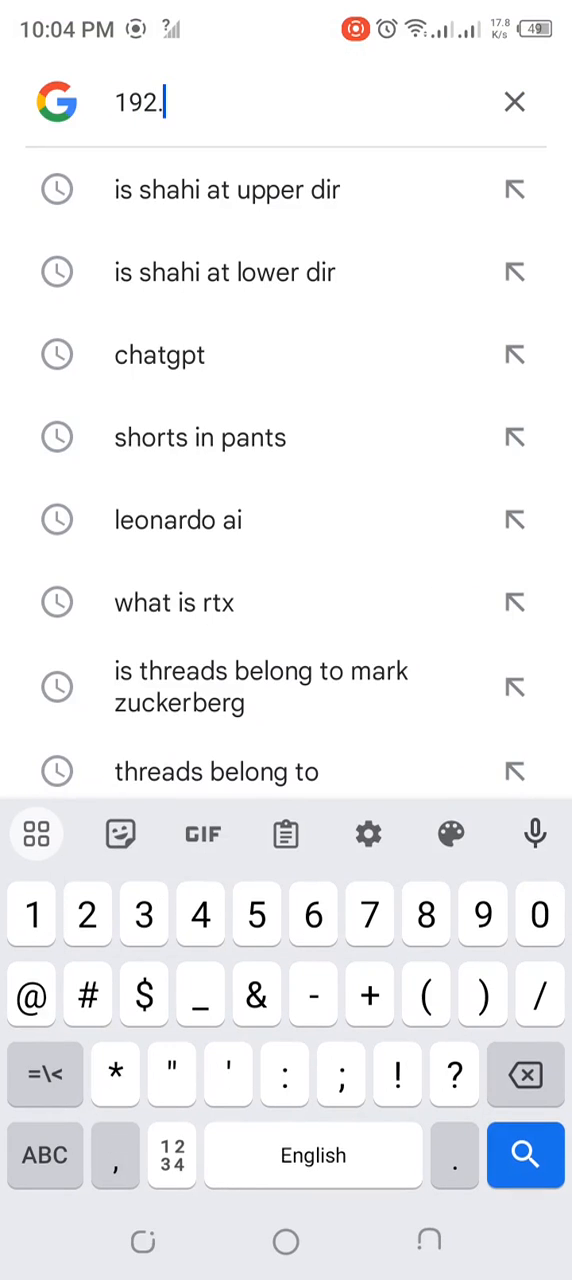
pyautogui.write('168')
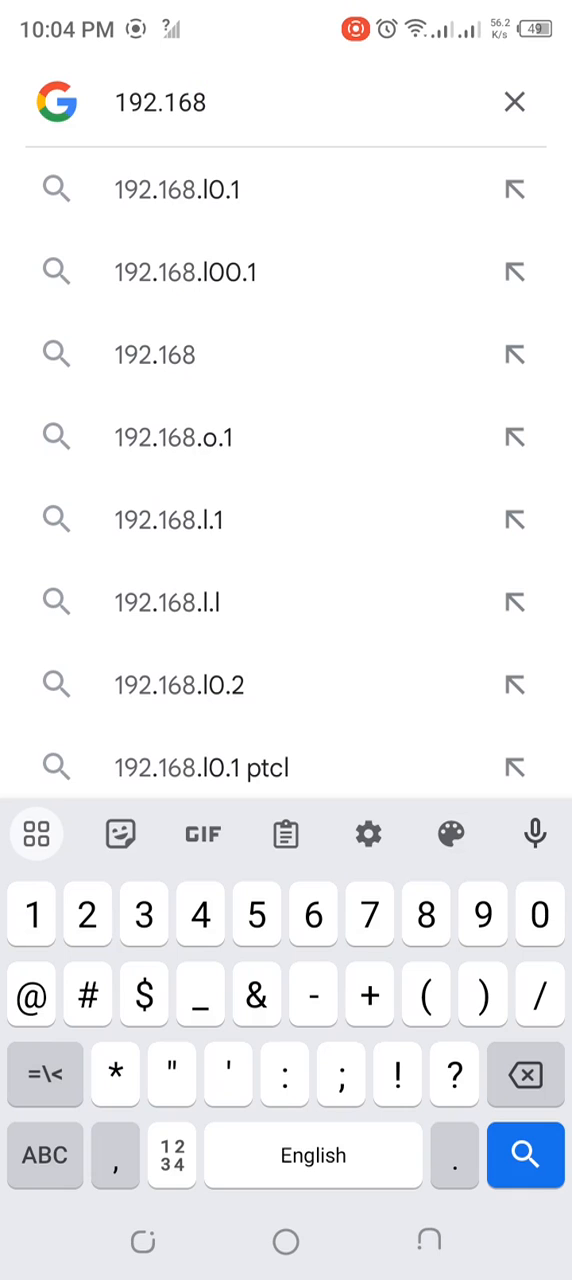
# Search 192.168.10.1 and reach the router-network.com Login Admin page
pyautogui.click(178, 188)
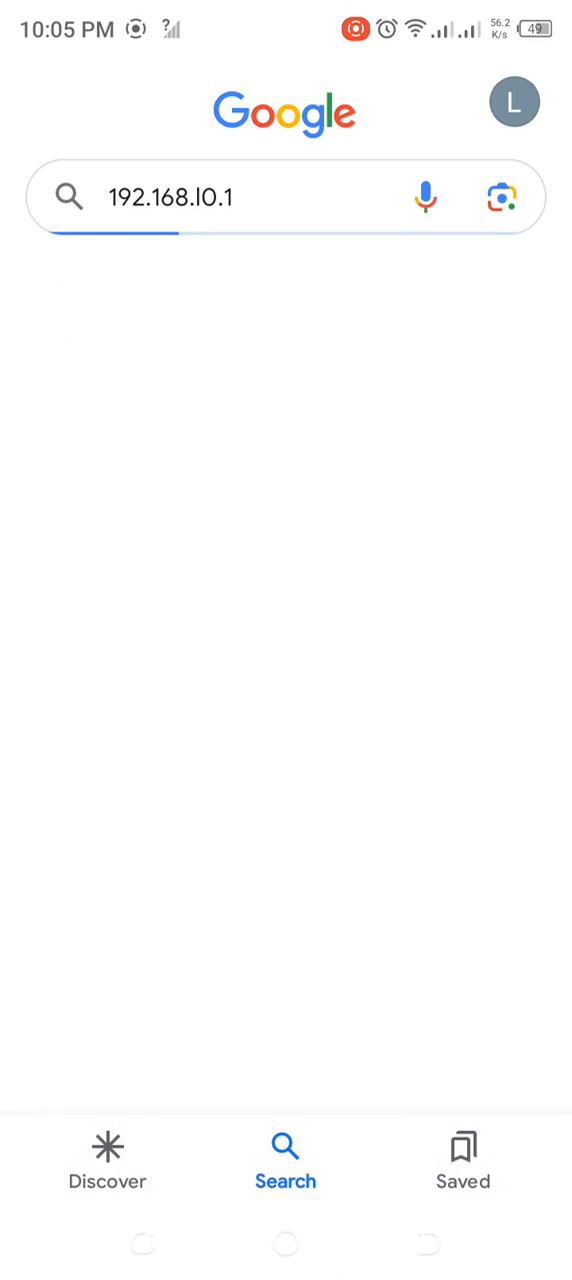
pyautogui.press('Enter')
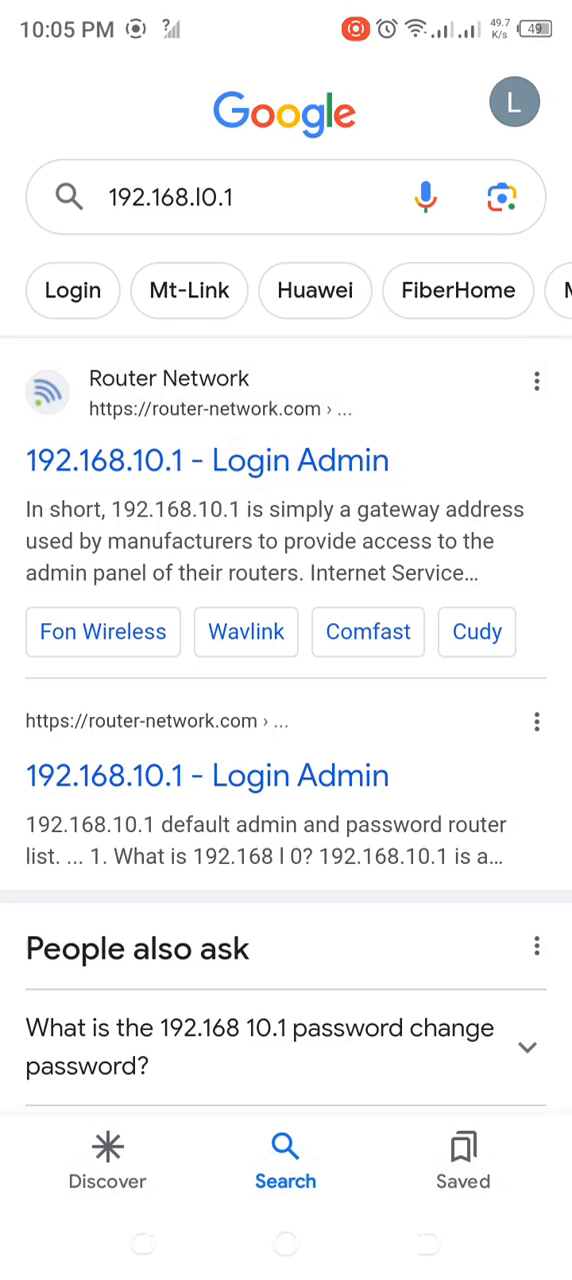
pyautogui.click(208, 460)
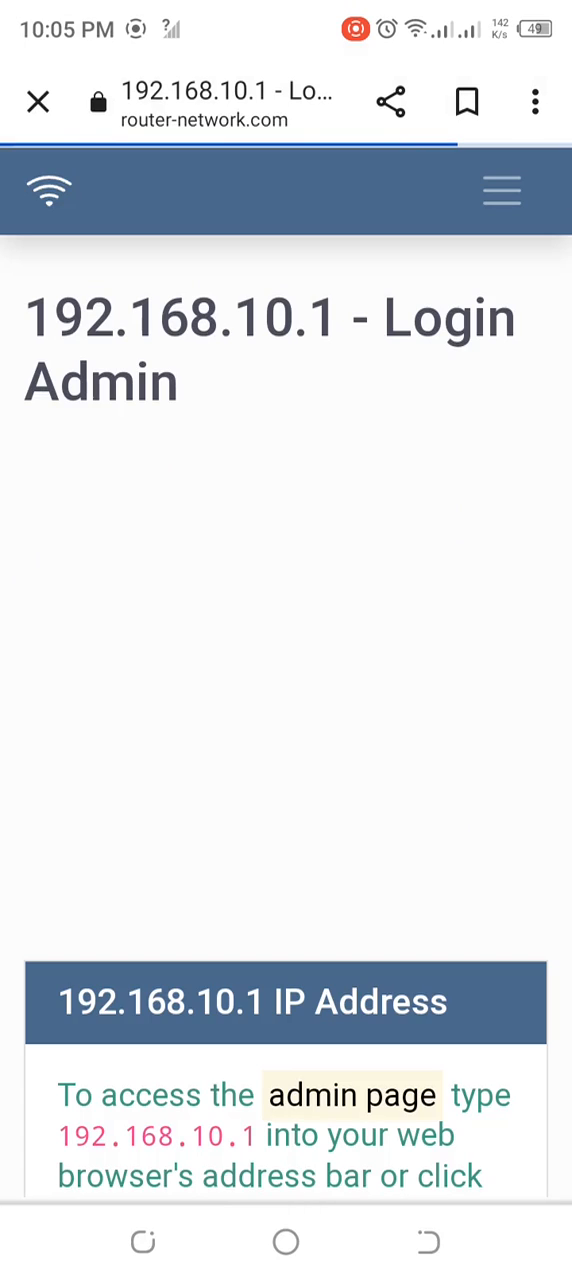
pyautogui.scroll(-3)
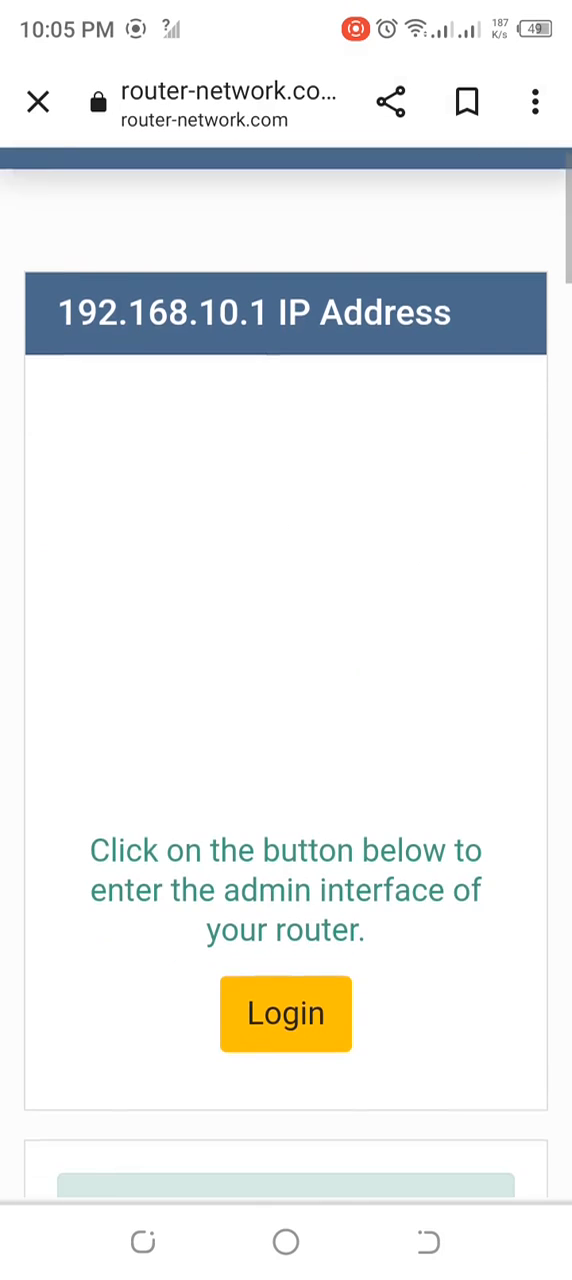
# Log in to the router admin page as admin with its password
pyautogui.click(284, 1012)
pyautogui.write('admin')
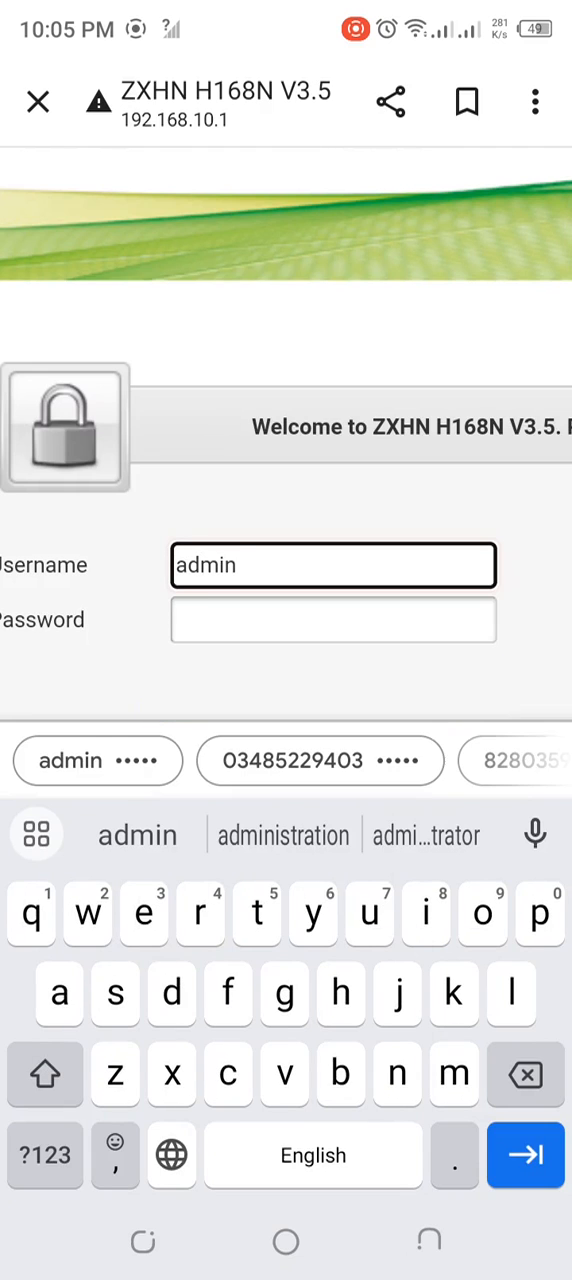
pyautogui.click(332, 620)
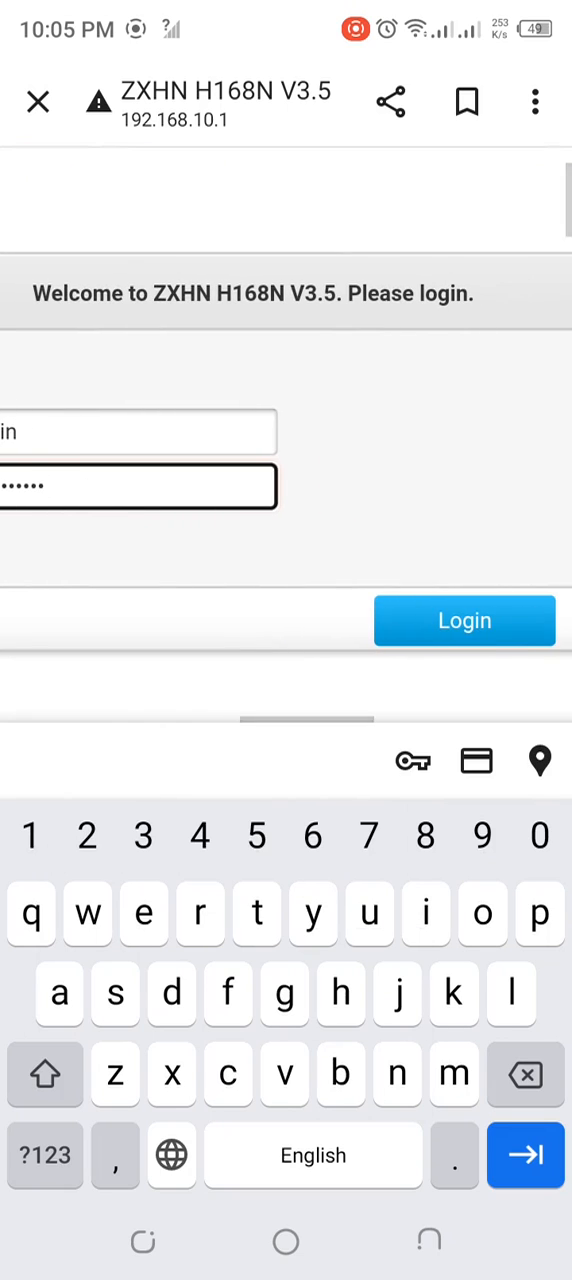
pyautogui.click(464, 620)
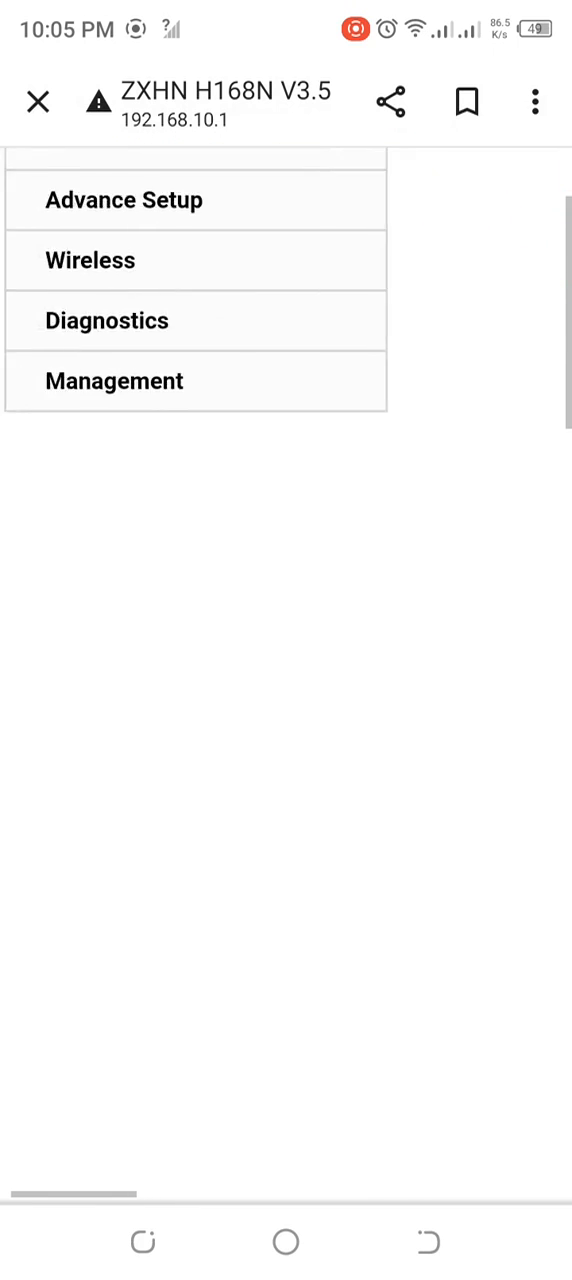
# Navigate to Wireless > Security and reach the Manual Setup AP section for SSID D-20
pyautogui.click(90, 260)
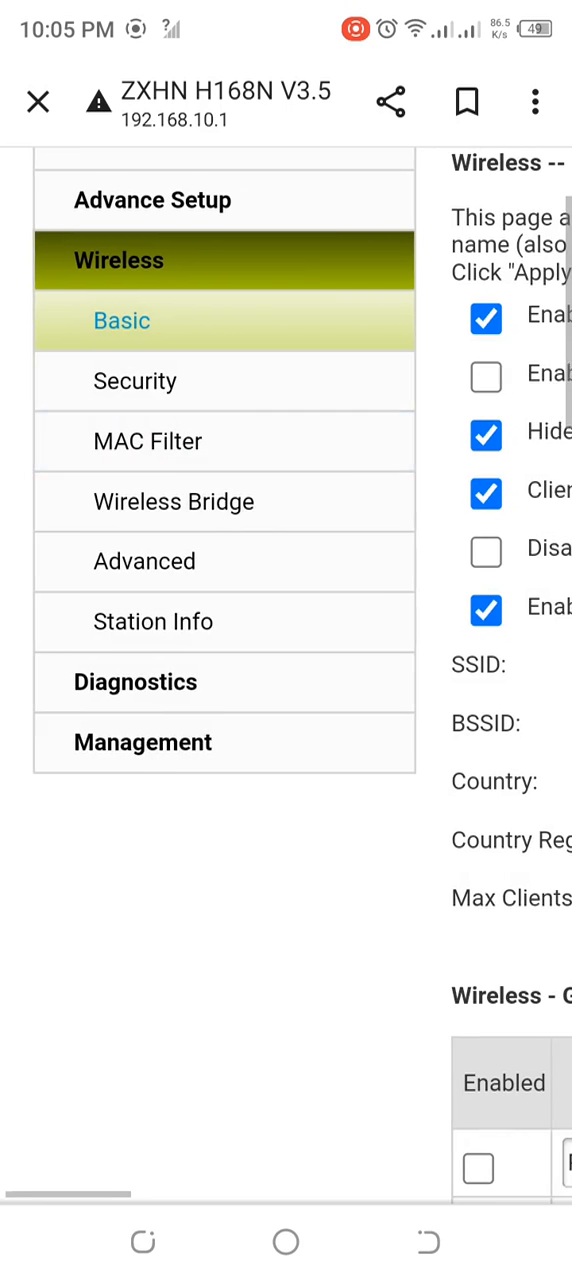
pyautogui.click(136, 380)
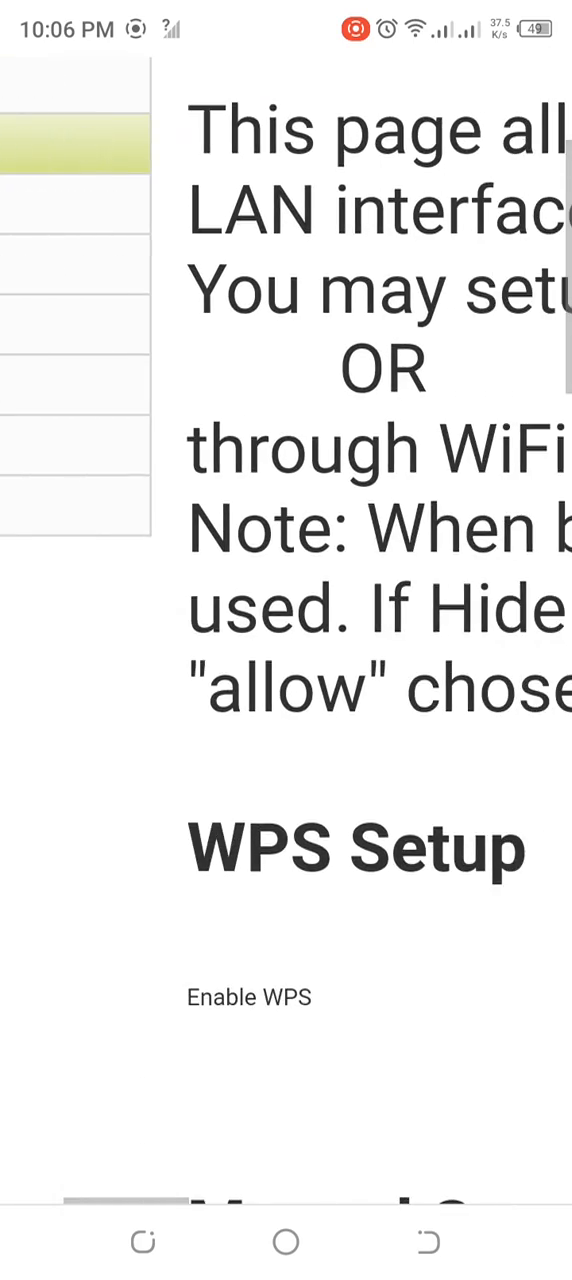
pyautogui.scroll(-3)
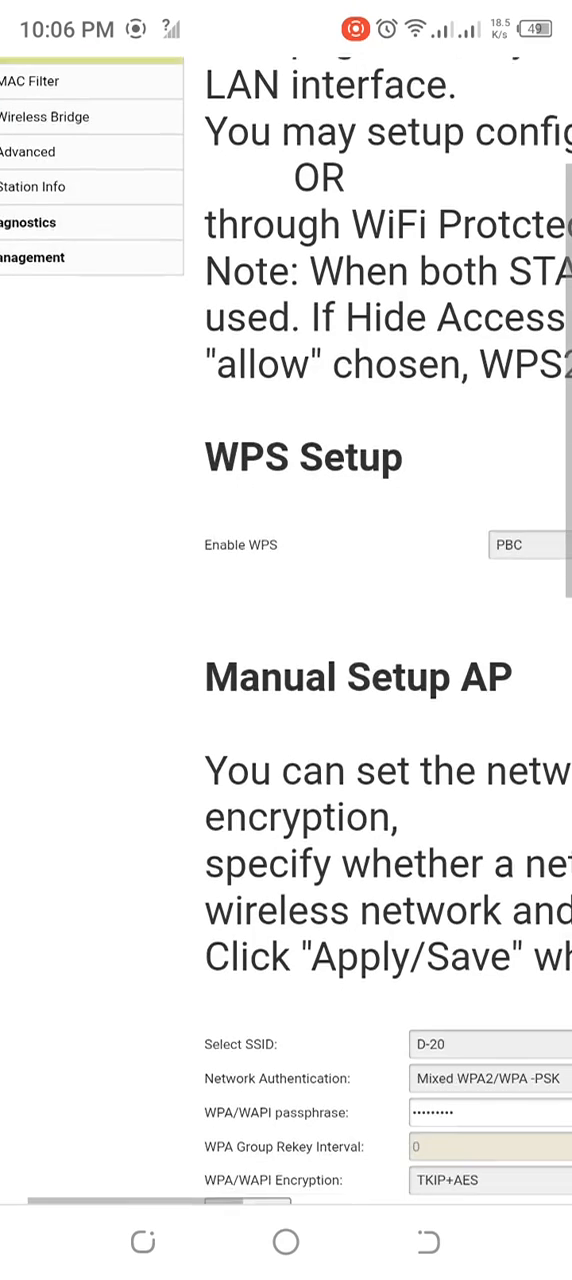
pyautogui.scroll(-3)
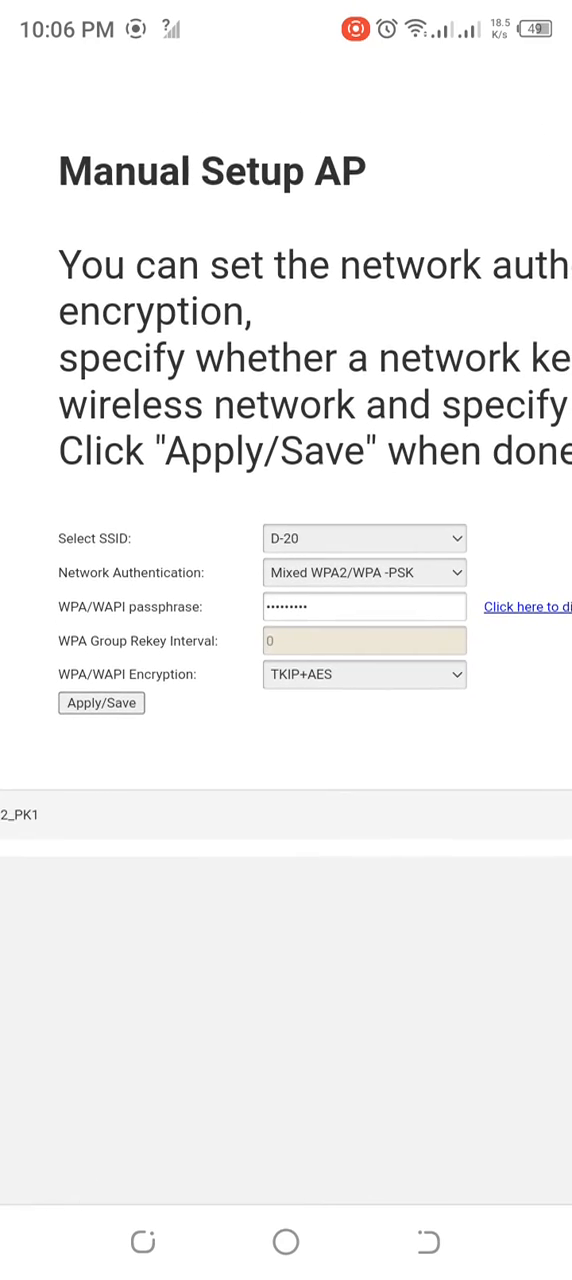
pyautogui.click(364, 608)
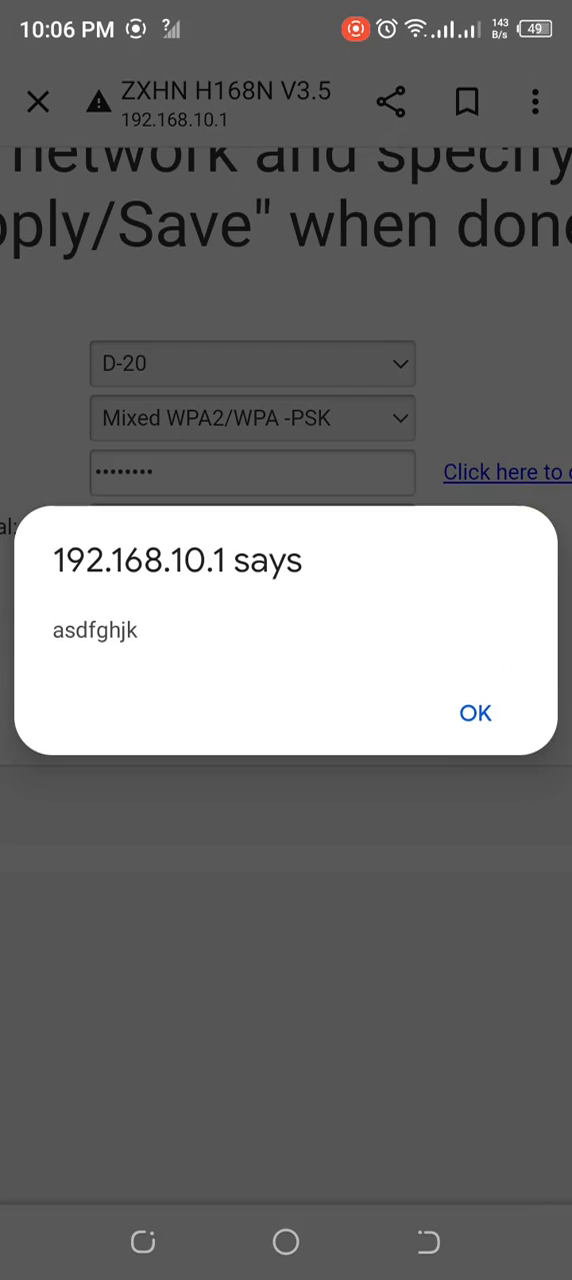
pyautogui.click(474, 712)
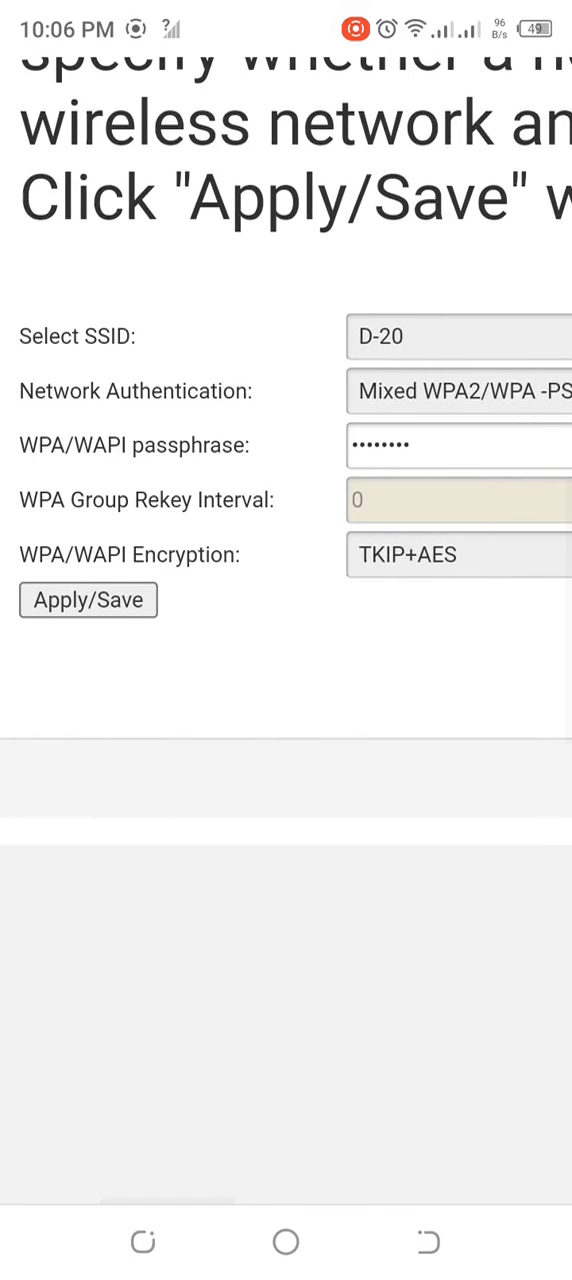
# Apply/Save the new passphrase, confirming past the weak-password warning
pyautogui.click(88, 600)
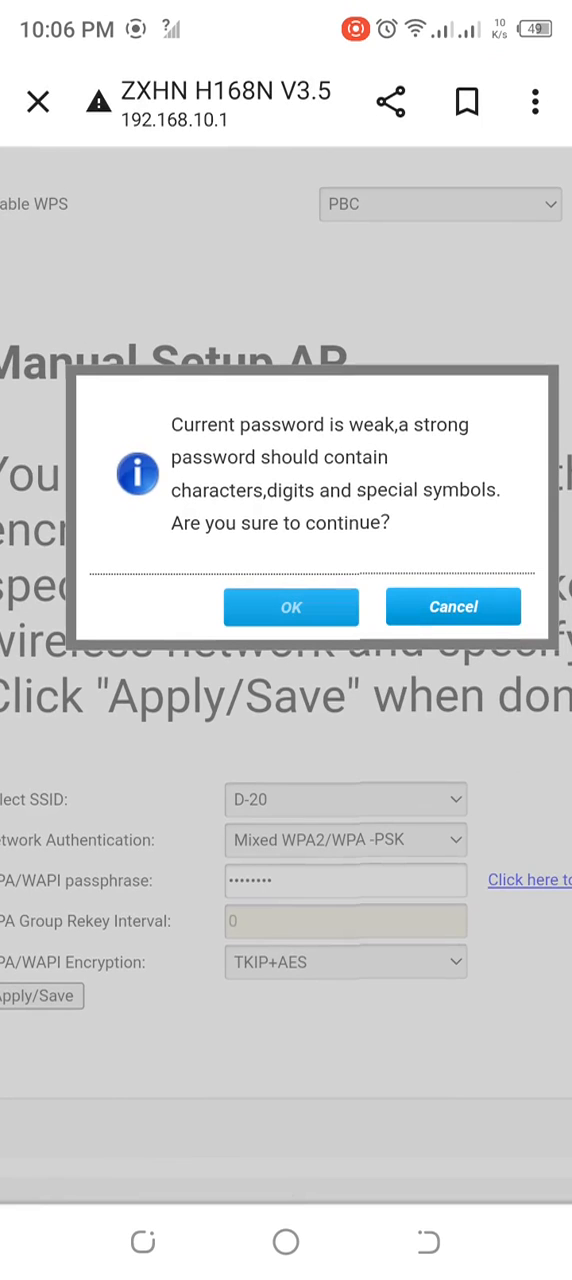
pyautogui.click(292, 608)
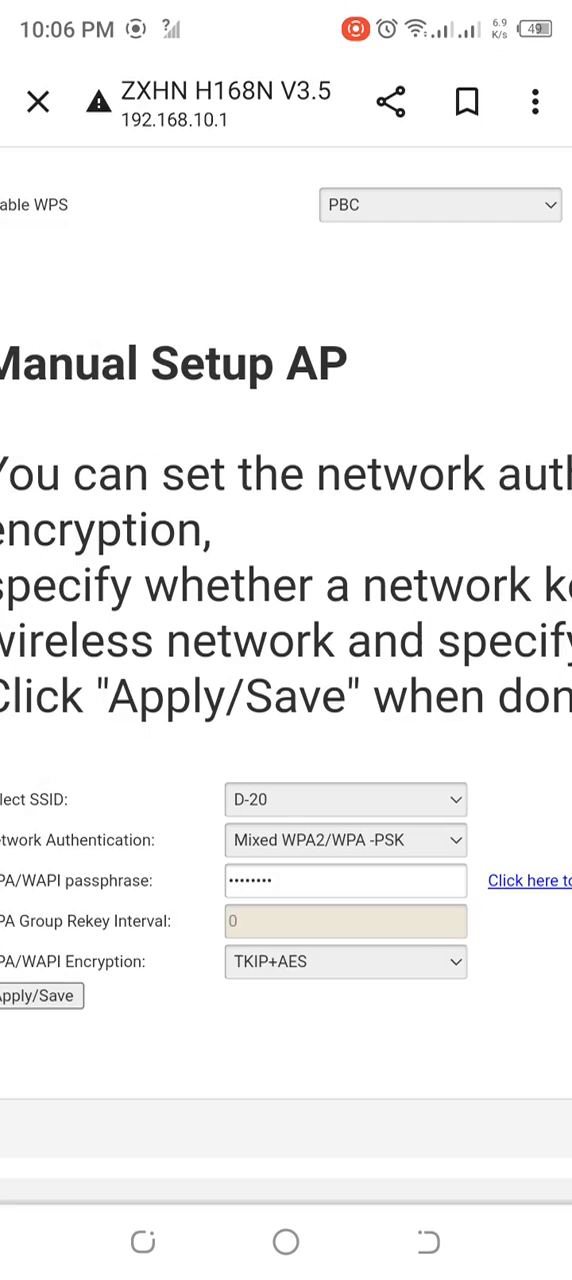